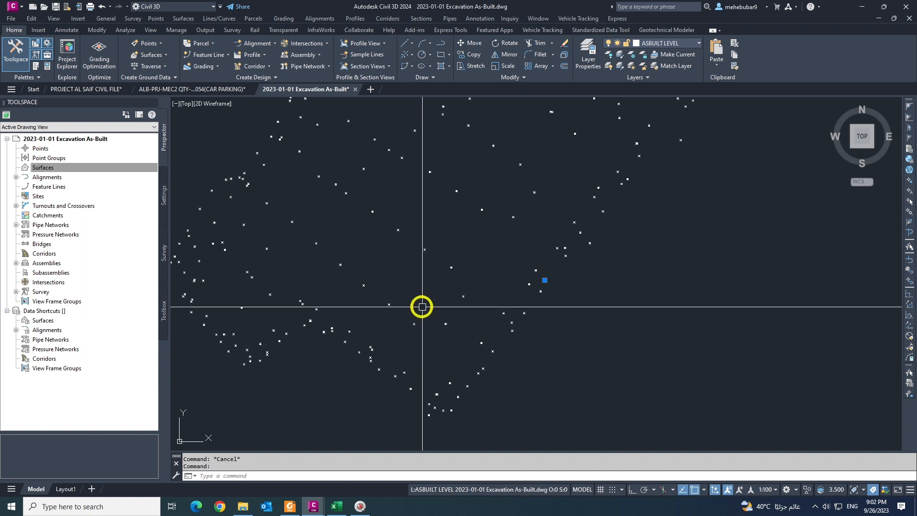
pyautogui.moveTo(529, 373)
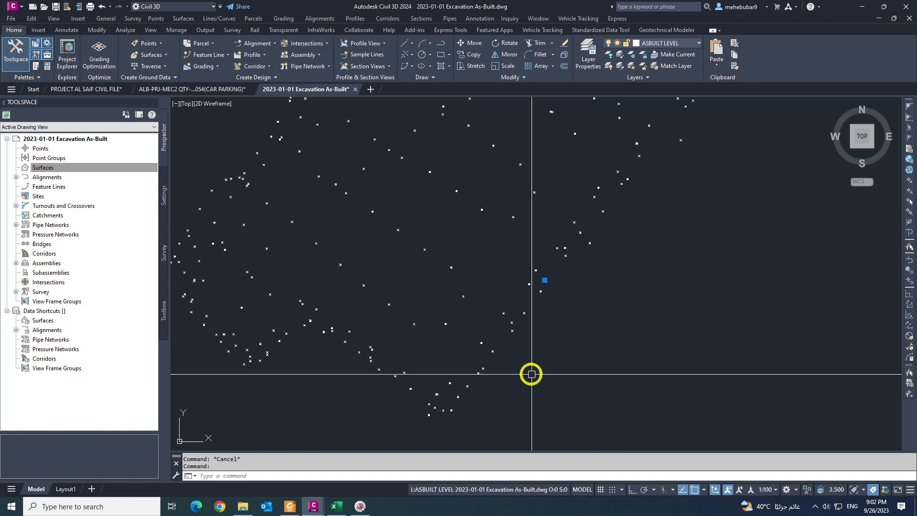
pyautogui.moveTo(527, 365)
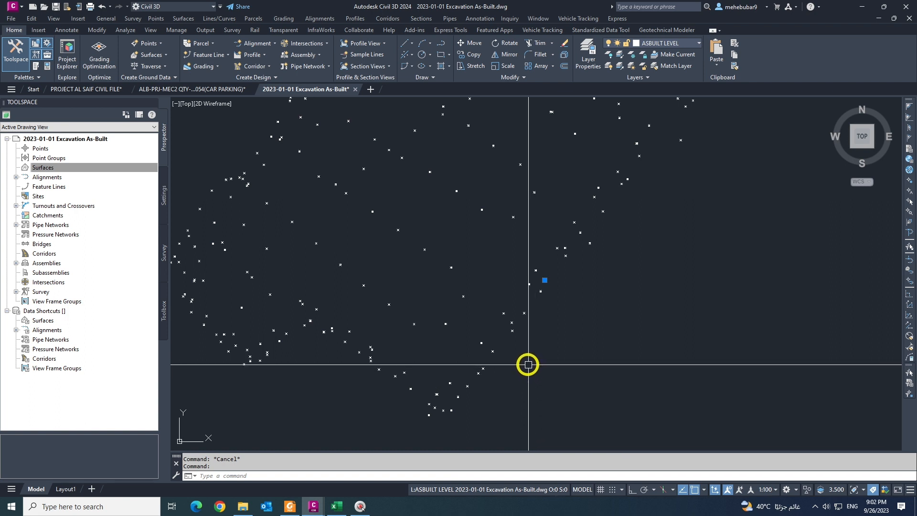
pyautogui.moveTo(550, 288)
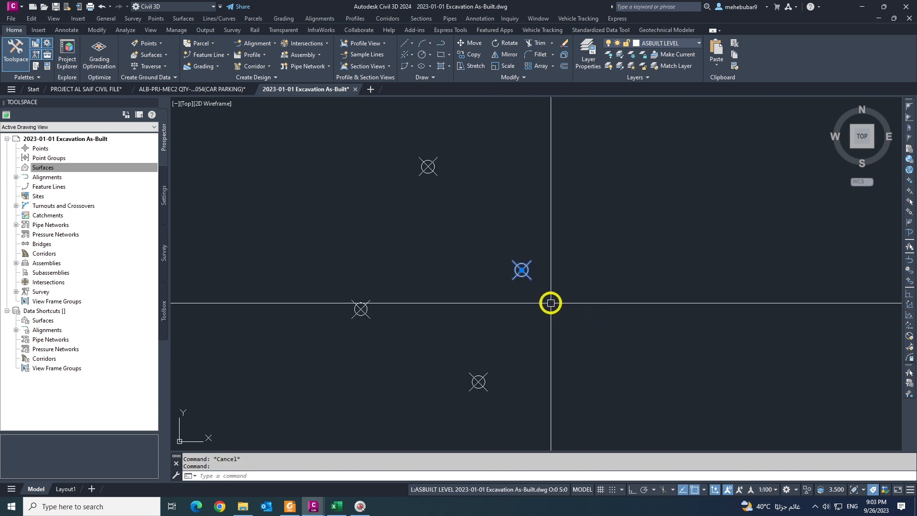
# - Inspect a selected point's properties, then select the Surfaces collection in Prospector
pyautogui.rightClick(550, 303)
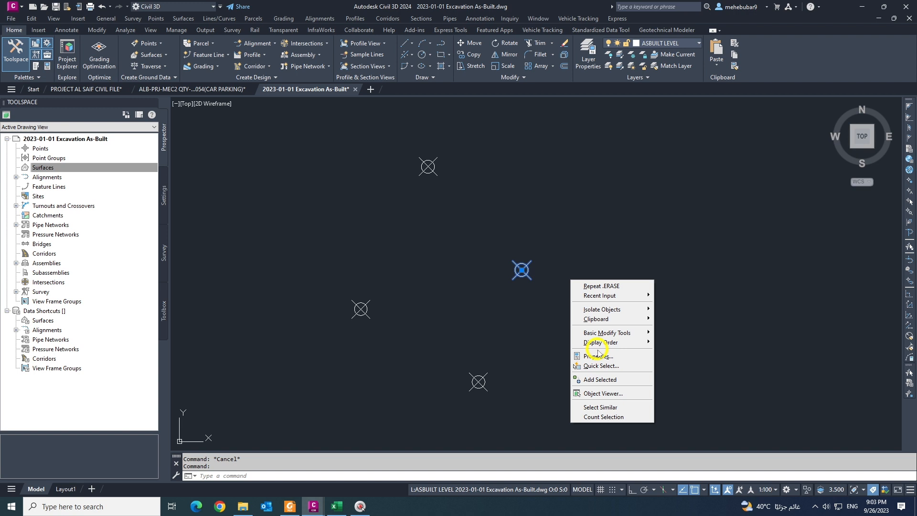
pyautogui.click(595, 356)
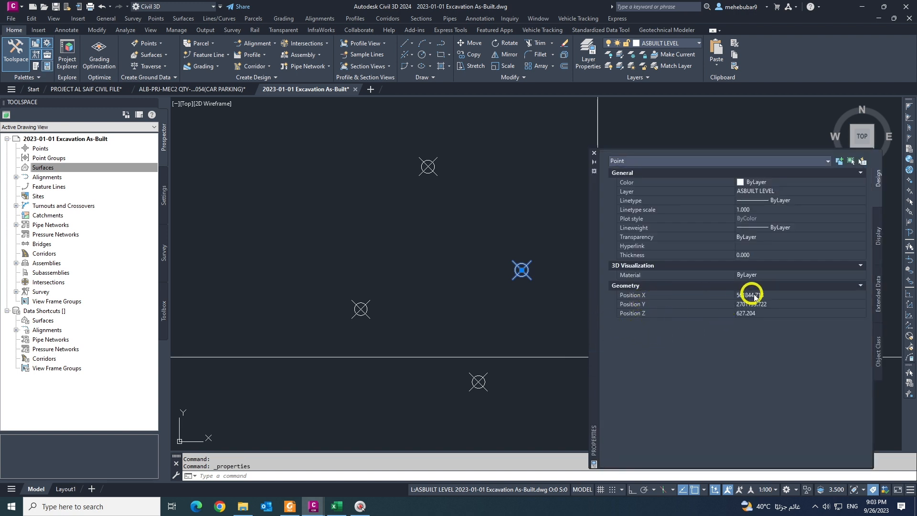
pyautogui.moveTo(693, 304)
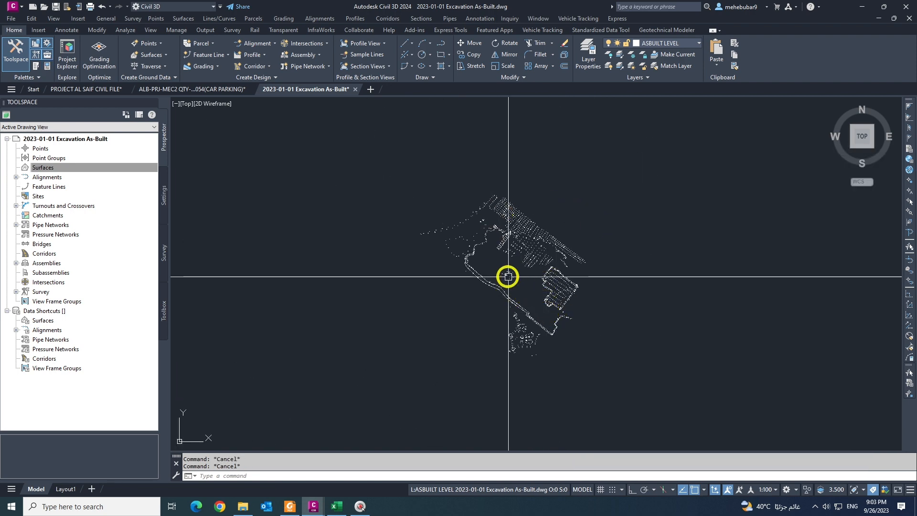
pyautogui.click(43, 168)
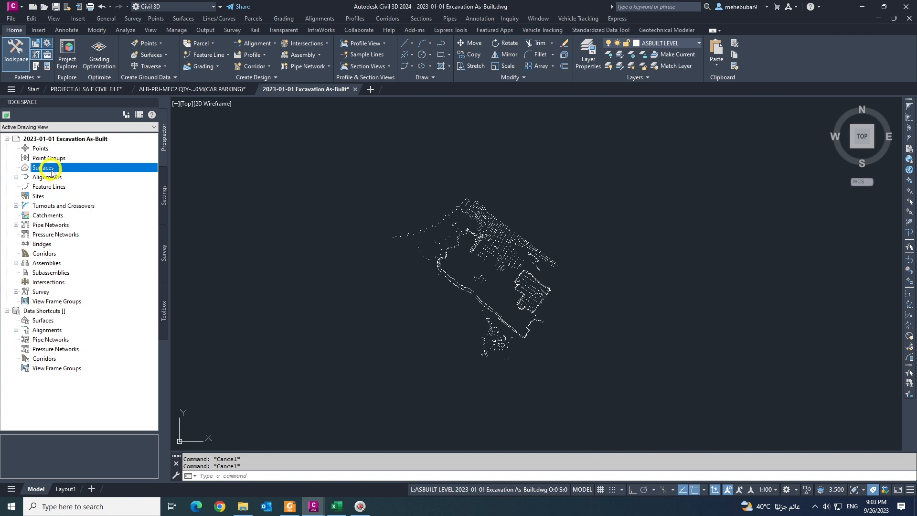
pyautogui.moveTo(44, 168)
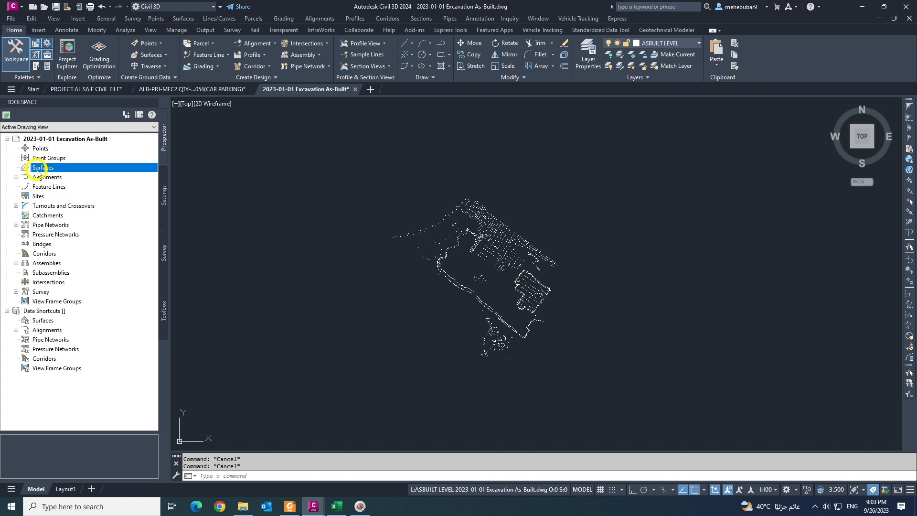
pyautogui.moveTo(41, 168)
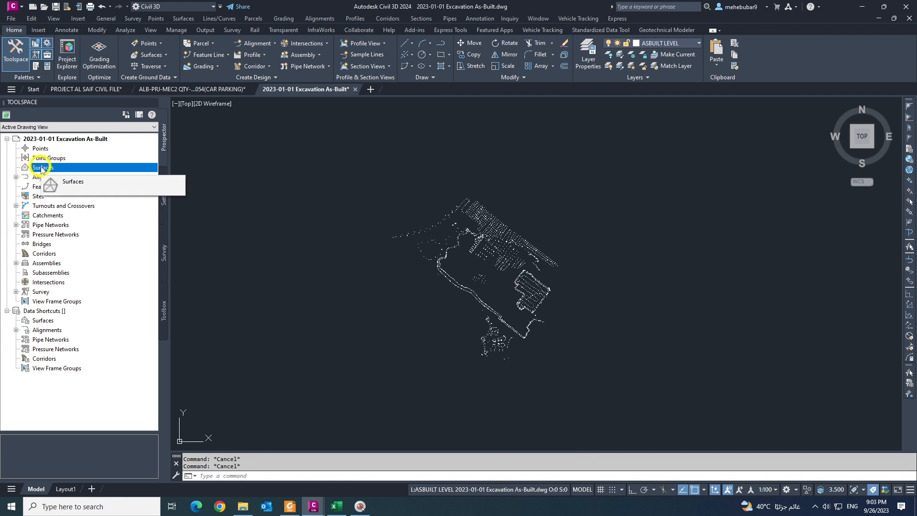
# - Create a new TIN surface Surface3 on layer C-TOPO with the 2m/10m contour style
pyautogui.rightClick(41, 167)
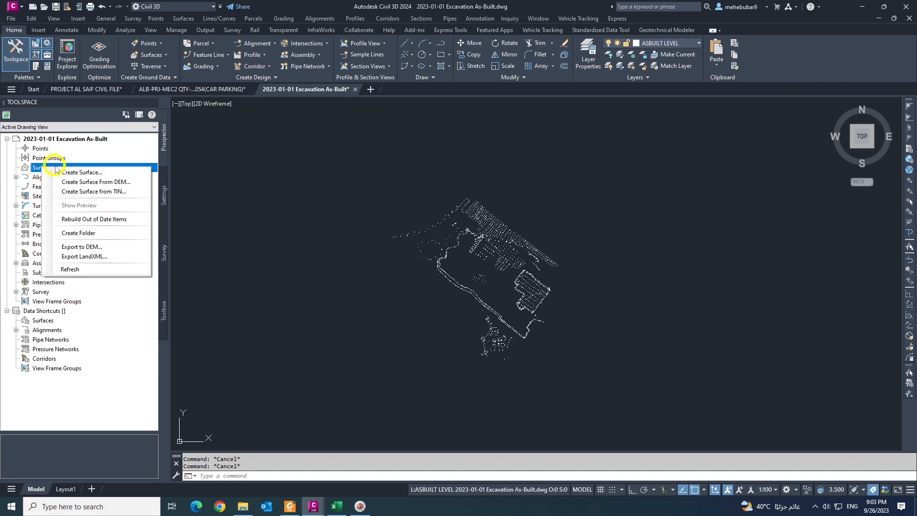
pyautogui.moveTo(82, 172)
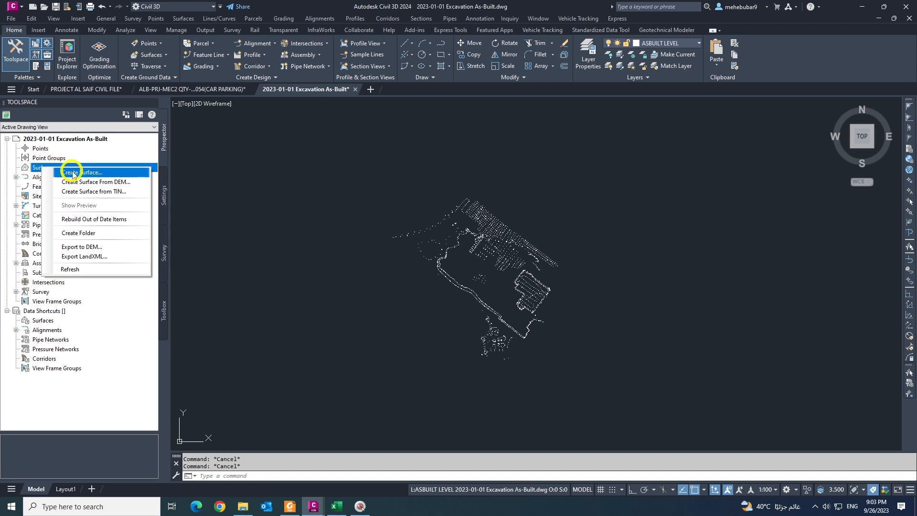
pyautogui.click(84, 172)
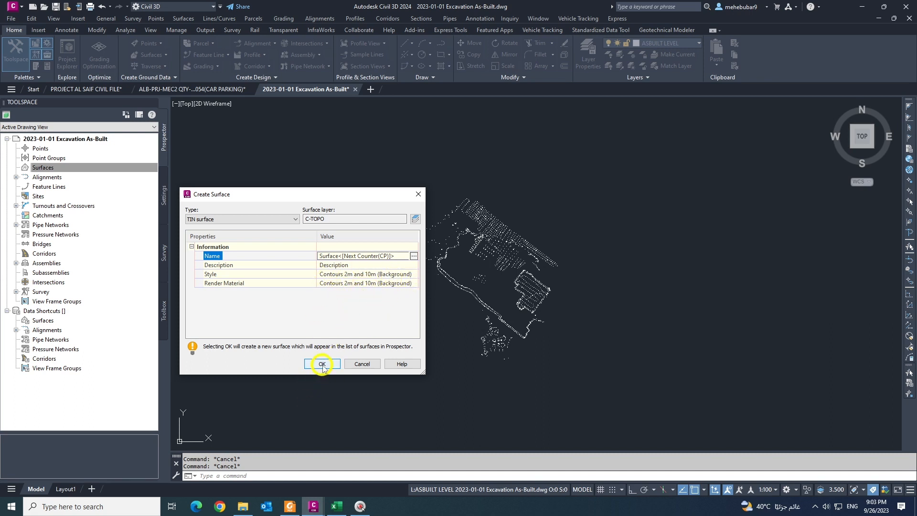
pyautogui.click(322, 364)
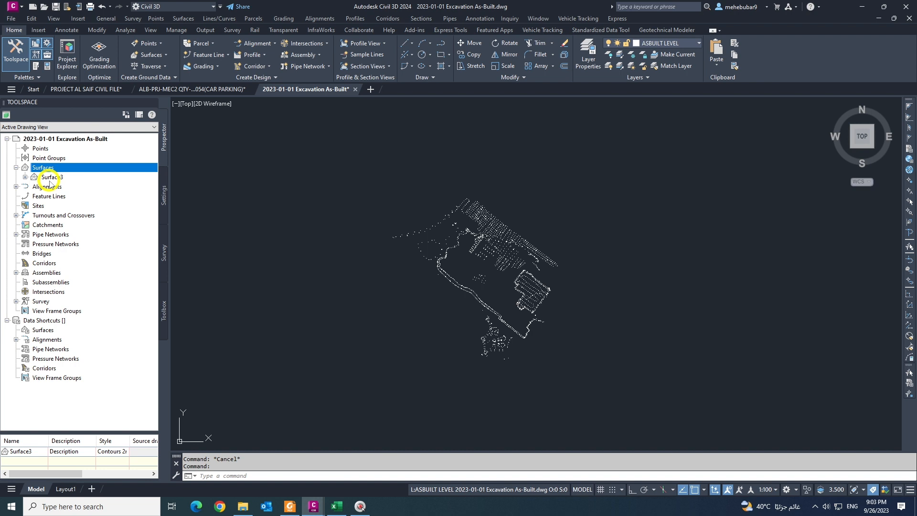
# - Expand Surface3's Definition in Prospector and bring up the Drawing Objects add options
pyautogui.click(26, 177)
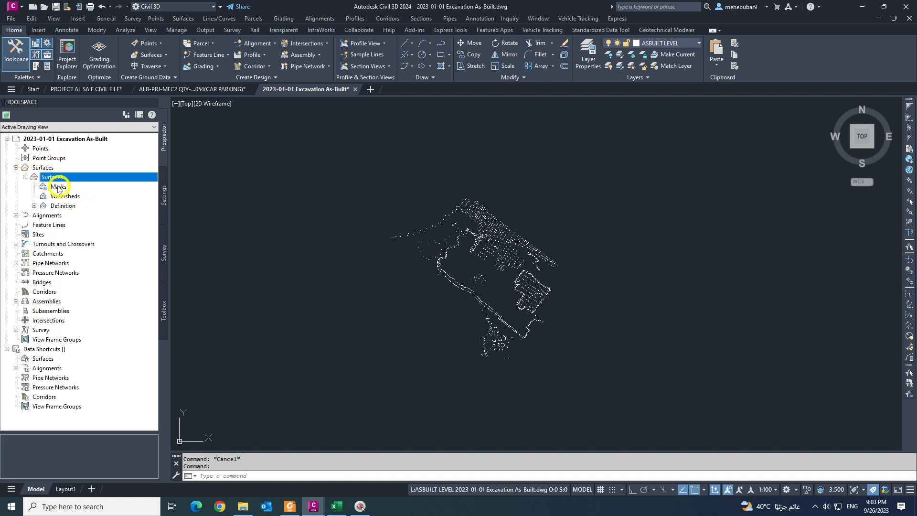
pyautogui.click(33, 177)
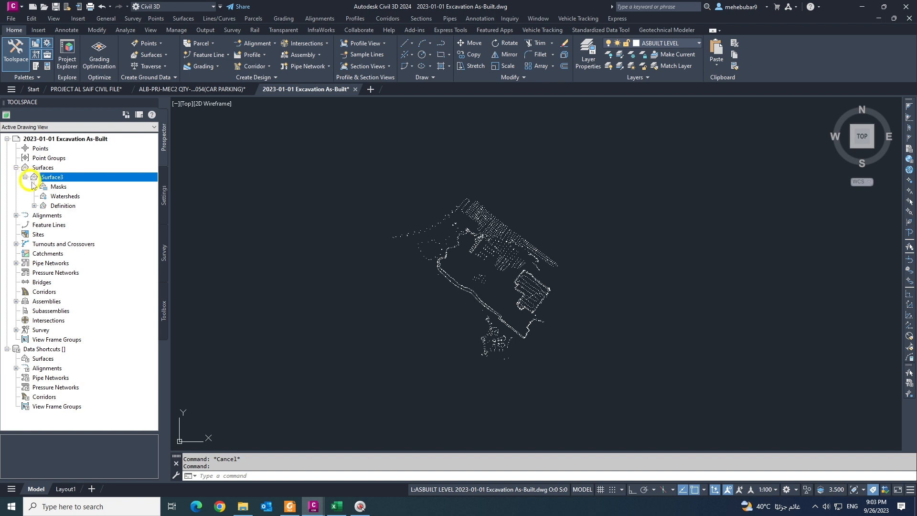
pyautogui.click(63, 205)
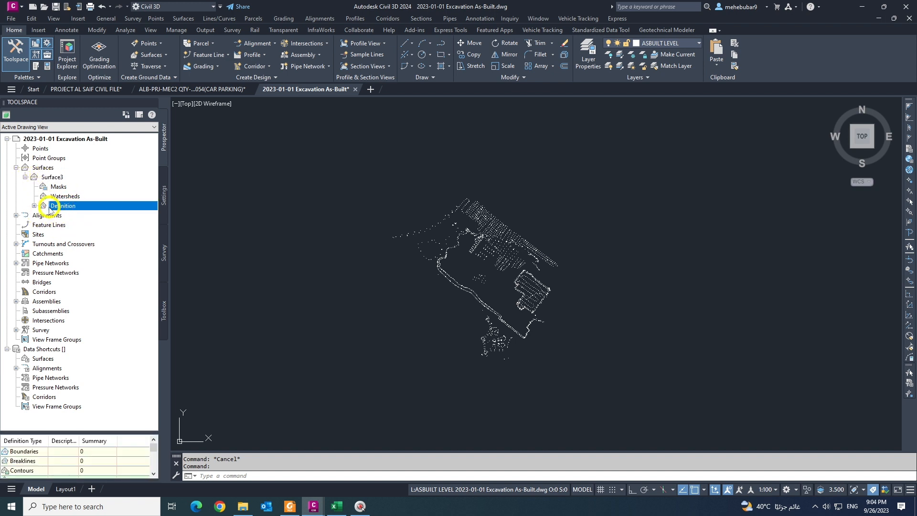
pyautogui.click(35, 205)
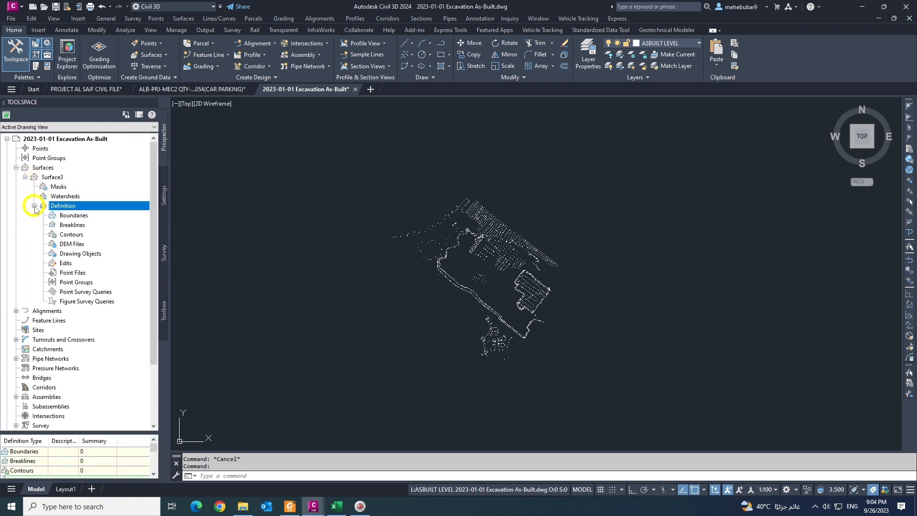
pyautogui.click(81, 254)
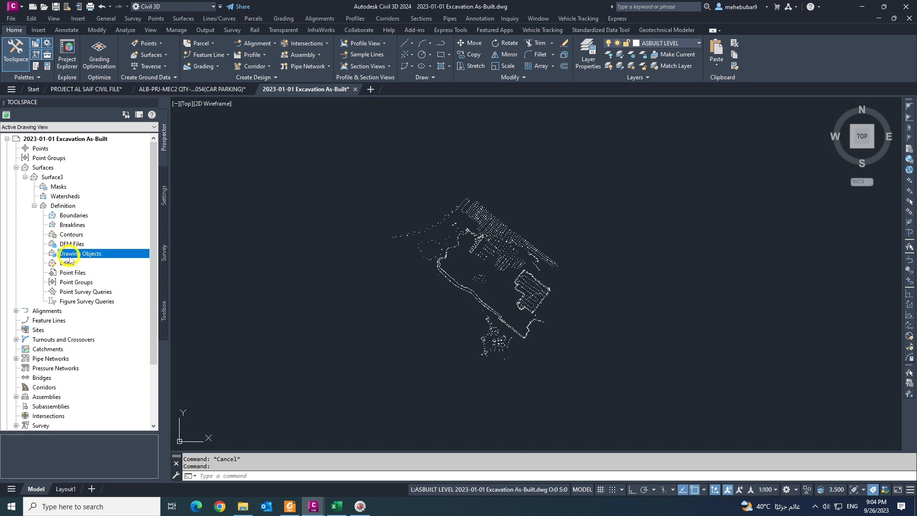
pyautogui.rightClick(77, 253)
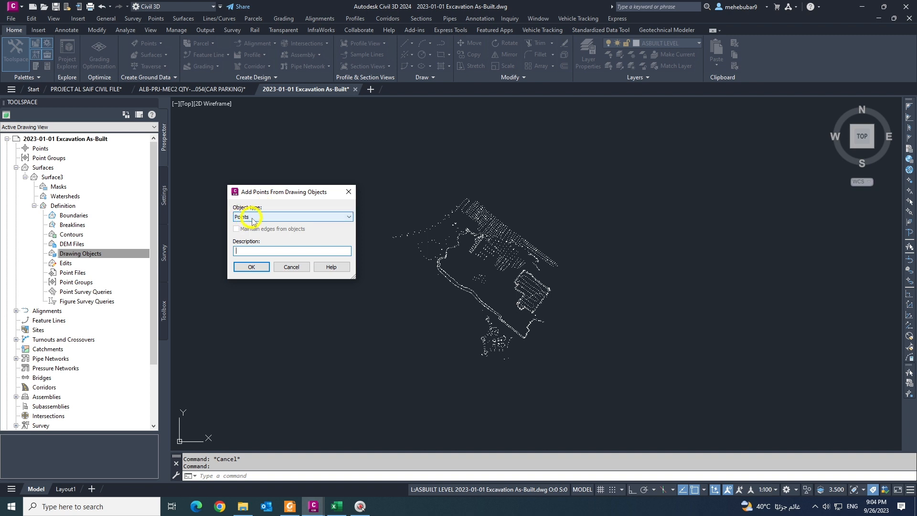
# - Add the drawing's points to Surface3 as Points-type drawing objects by window-selecting them
pyautogui.click(348, 216)
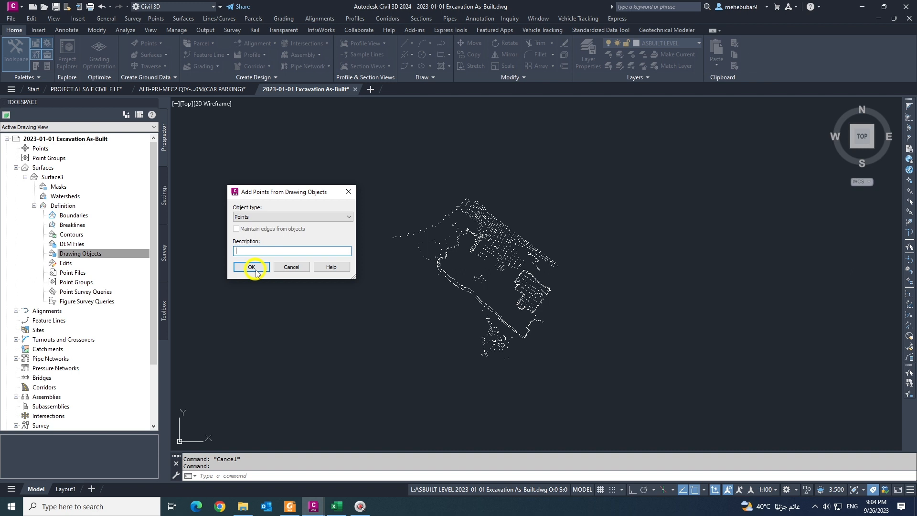
pyautogui.click(251, 267)
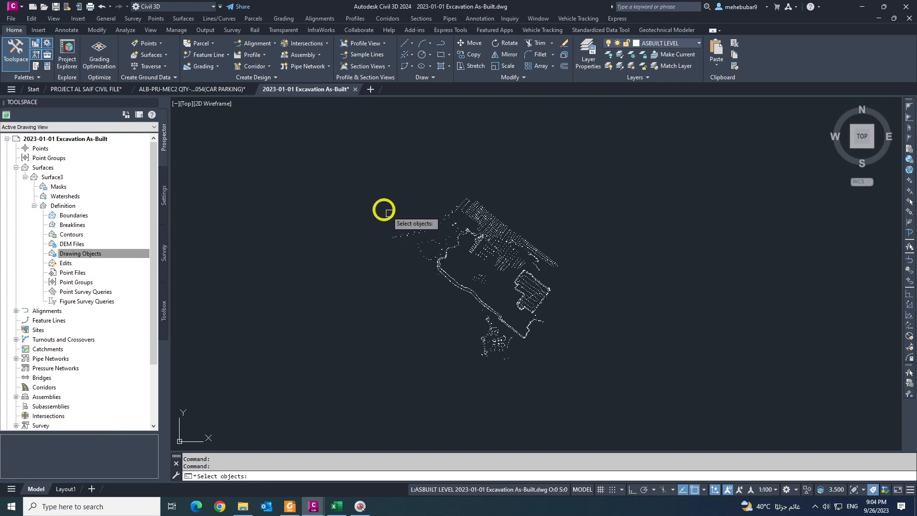
pyautogui.moveTo(383, 209); pyautogui.dragTo(643, 390)
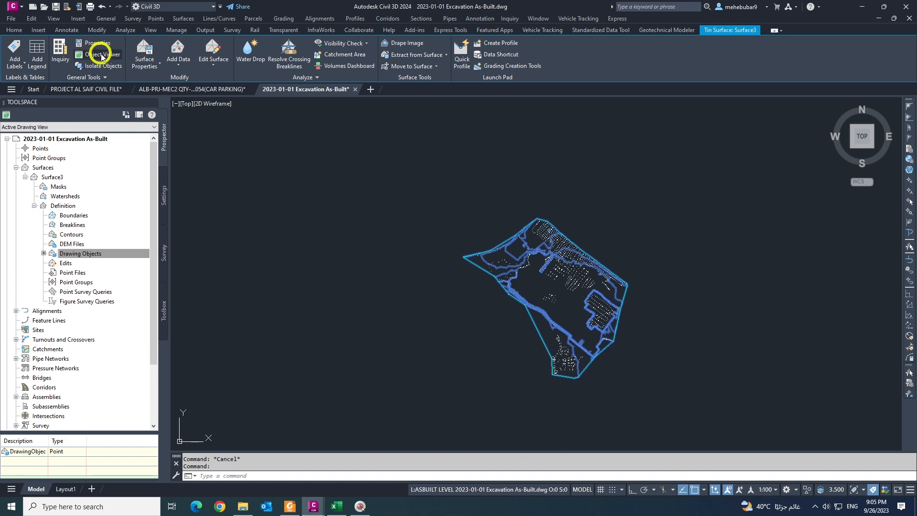
# - View Surface3 in the Object Viewer from SW Isometric and orbit to inspect its relief
pyautogui.click(99, 54)
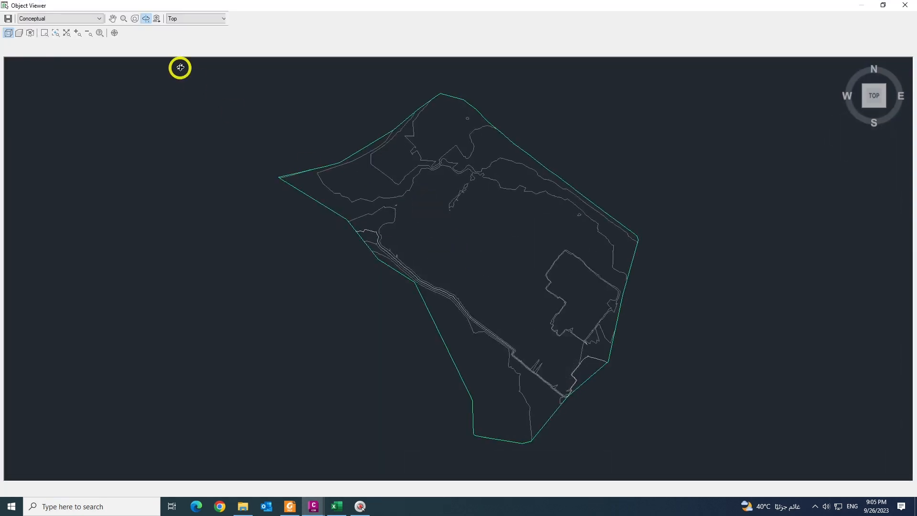
pyautogui.click(222, 18)
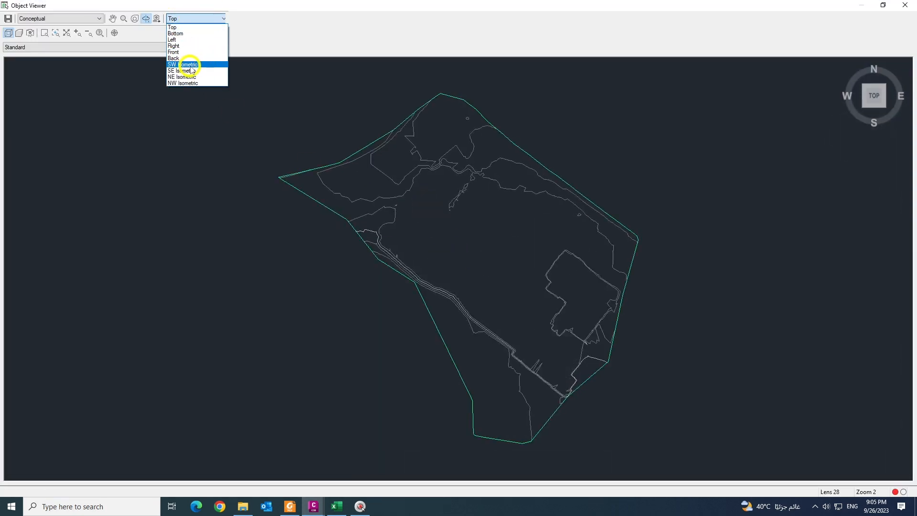
pyautogui.click(184, 64)
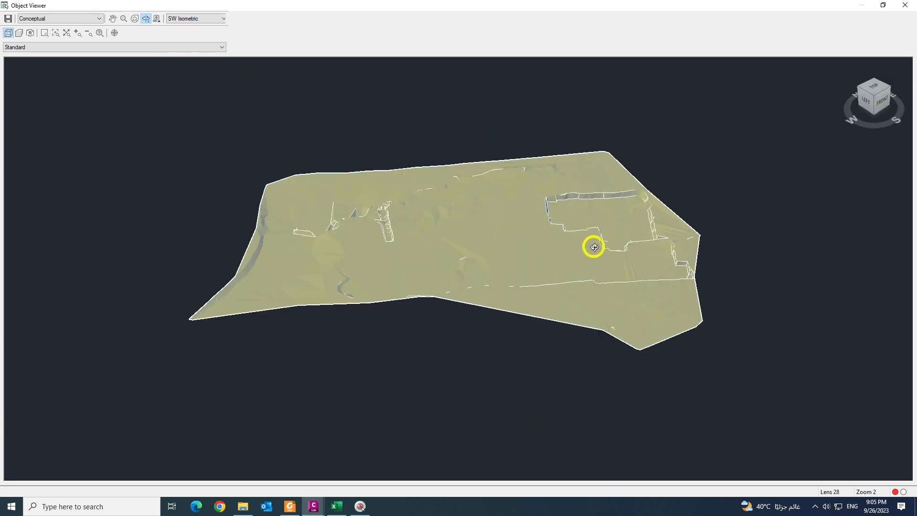
pyautogui.moveTo(594, 246); pyautogui.dragTo(486, 272)
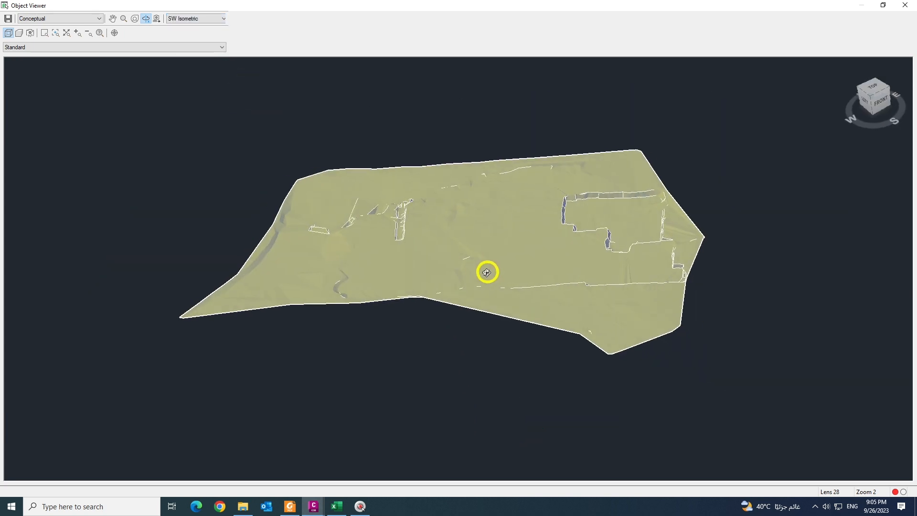
pyautogui.moveTo(486, 272); pyautogui.dragTo(520, 317)
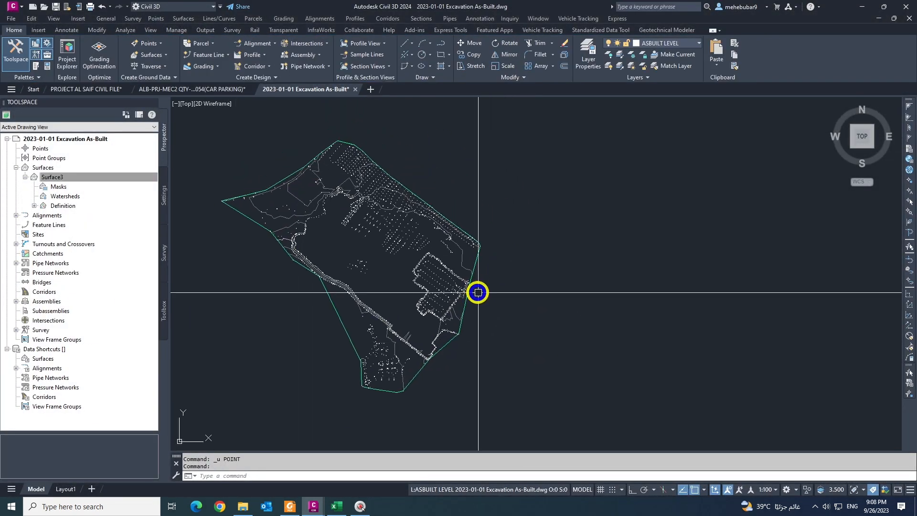
pyautogui.moveTo(493, 314)
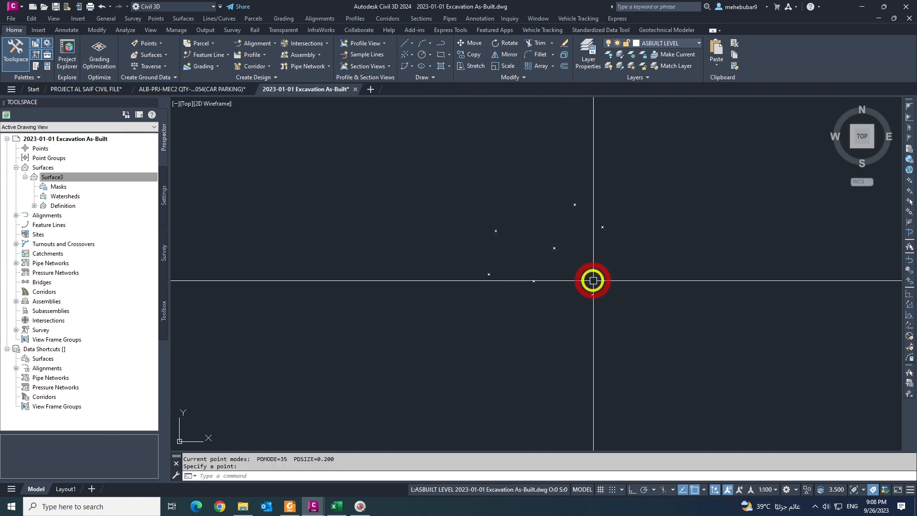
# - Place several POINT objects east of the surface, repeating the POINT command to continue
pyautogui.click(592, 280)
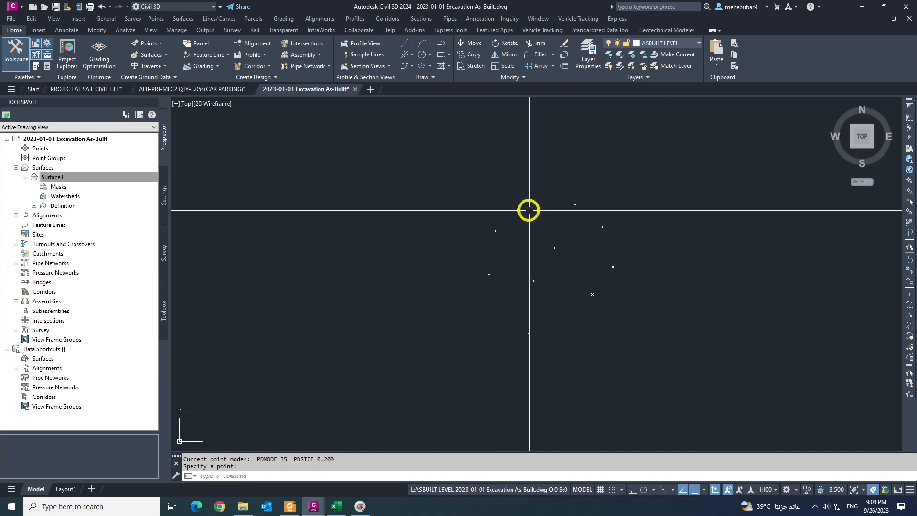
pyautogui.rightClick(598, 303)
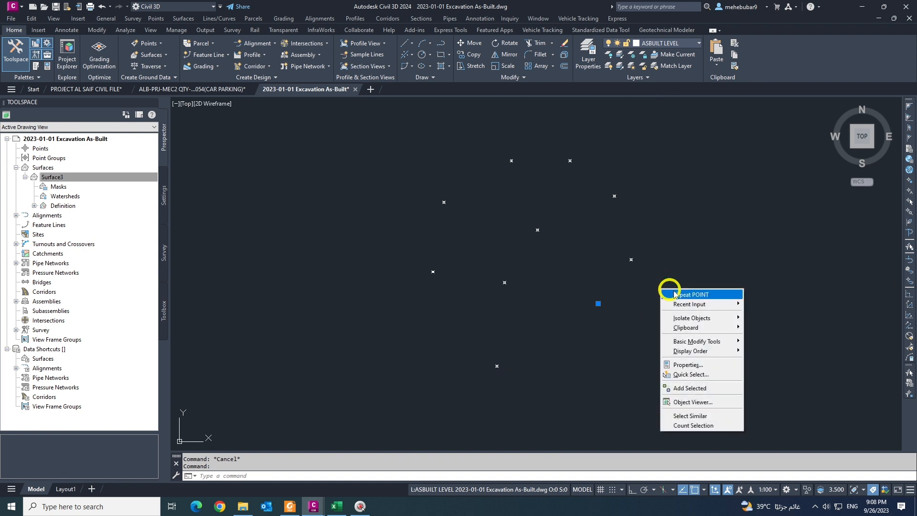
pyautogui.click(687, 364)
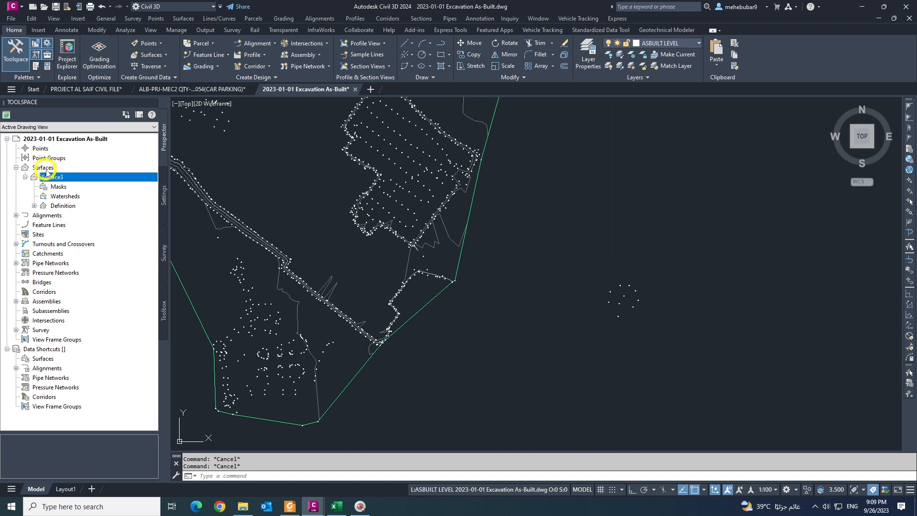
# - Add the new point cluster to Surface3's Drawing Objects definition as a second Points entry
pyautogui.click(63, 206)
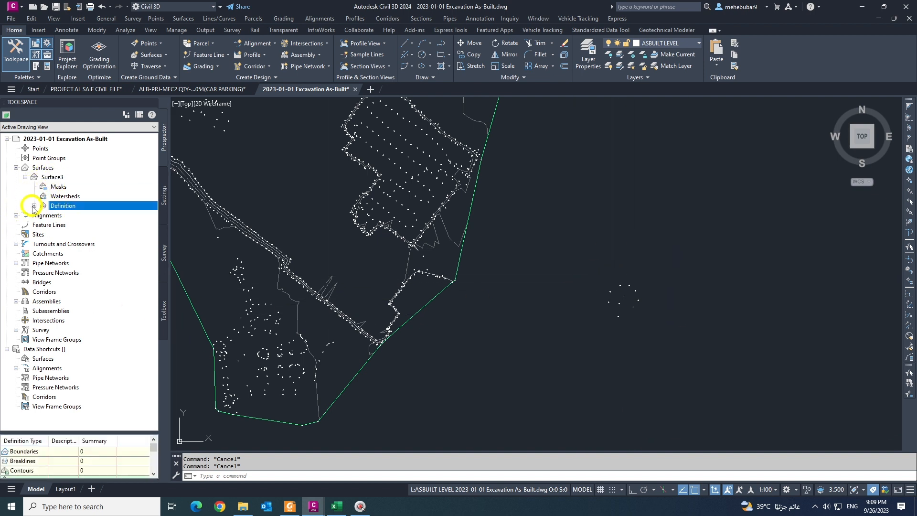
pyautogui.click(34, 206)
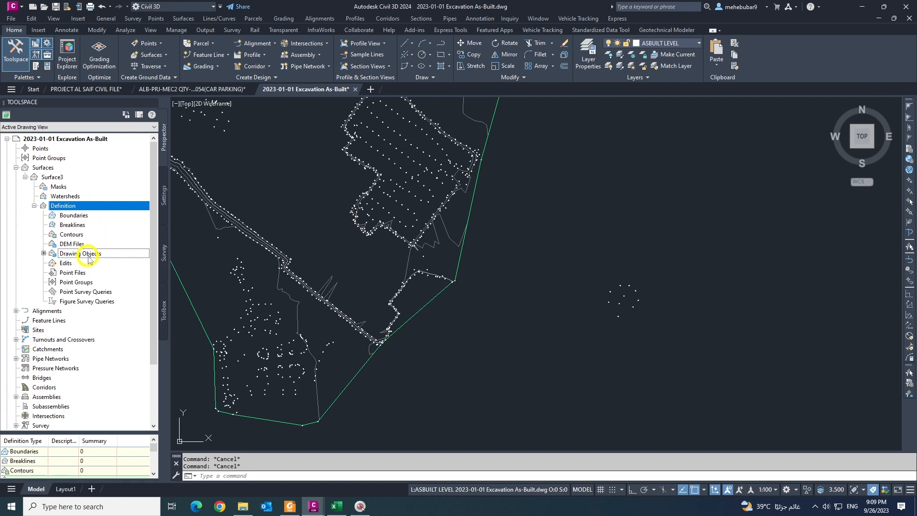
pyautogui.rightClick(77, 254)
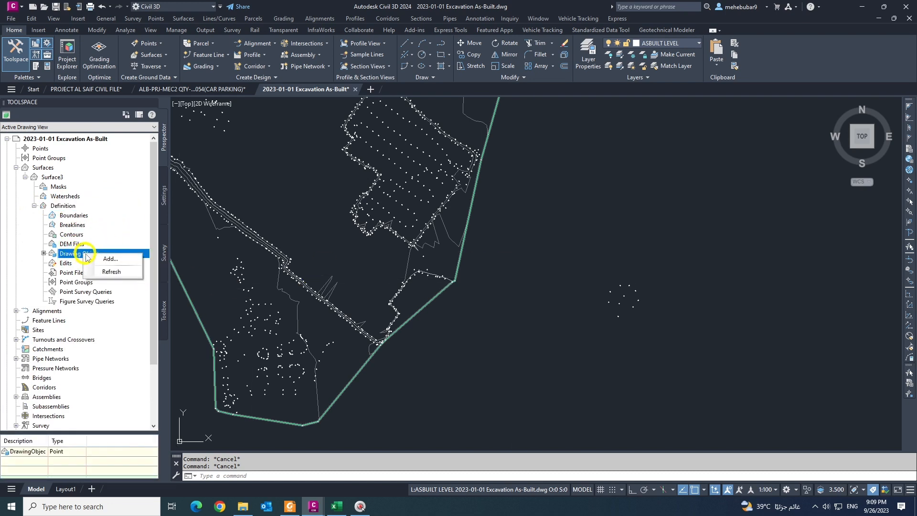
pyautogui.click(111, 259)
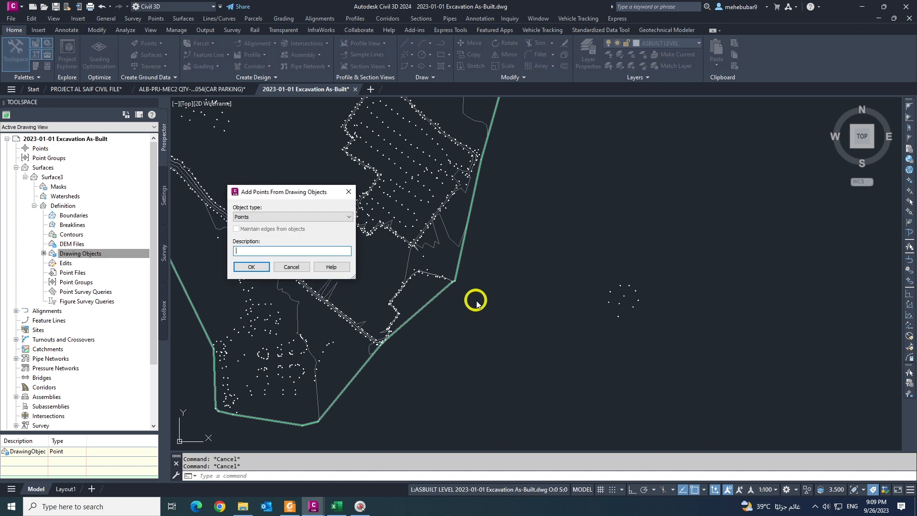
pyautogui.moveTo(251, 267)
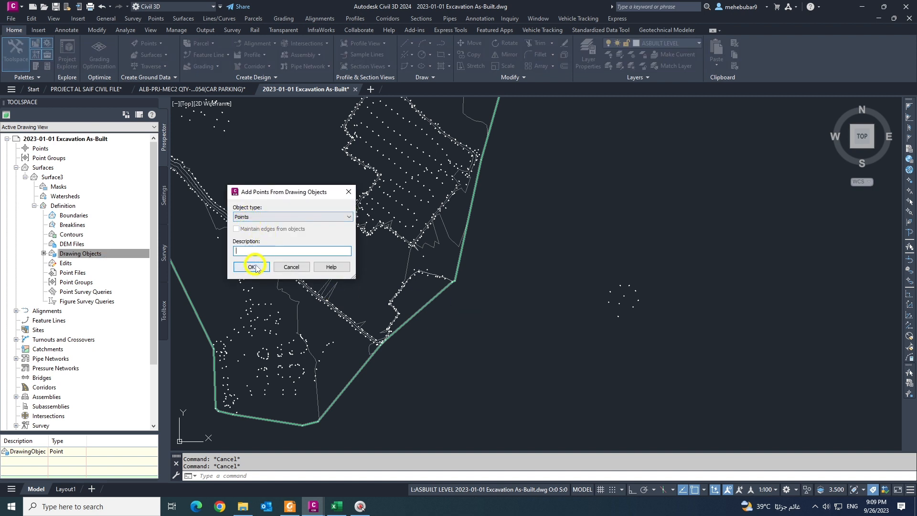
pyautogui.click(251, 266)
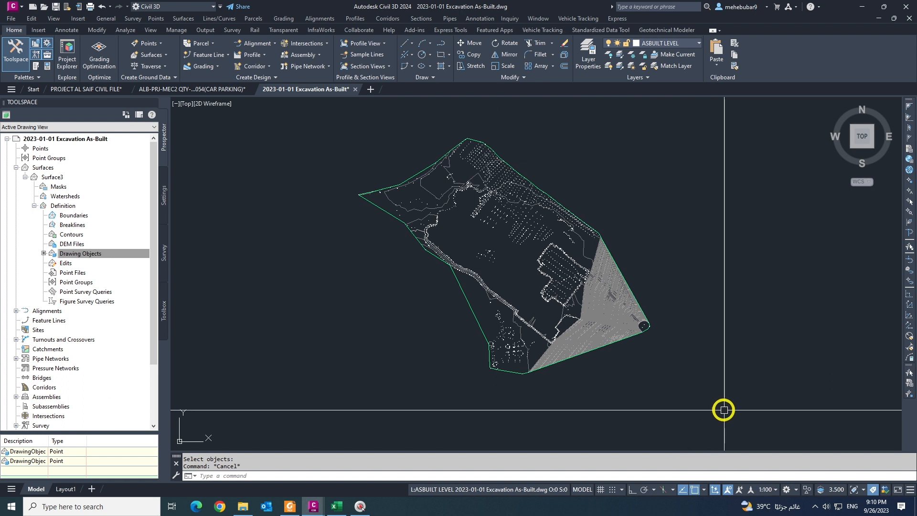
pyautogui.moveTo(672, 387)
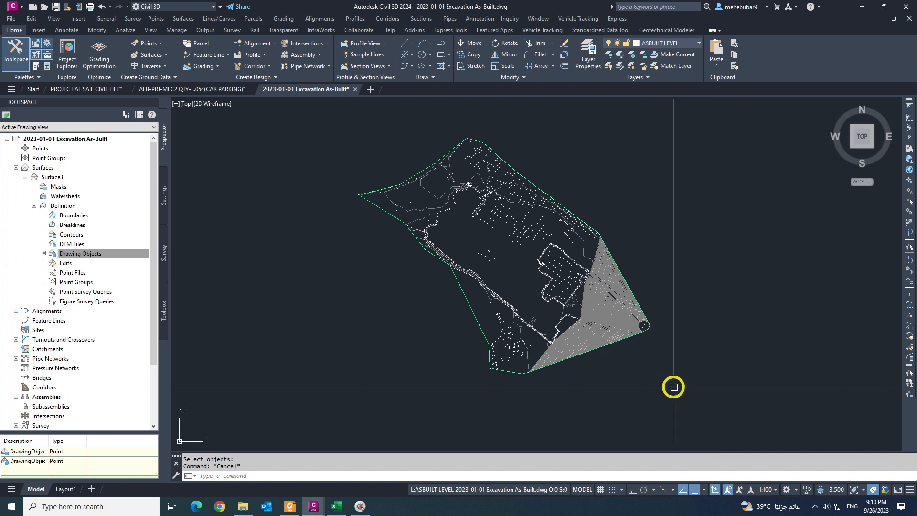
pyautogui.moveTo(673, 393)
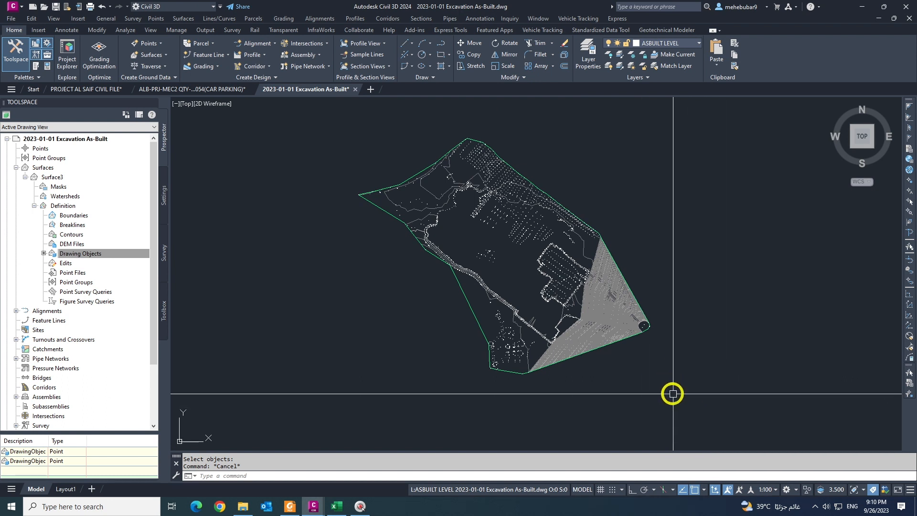
pyautogui.click(80, 253)
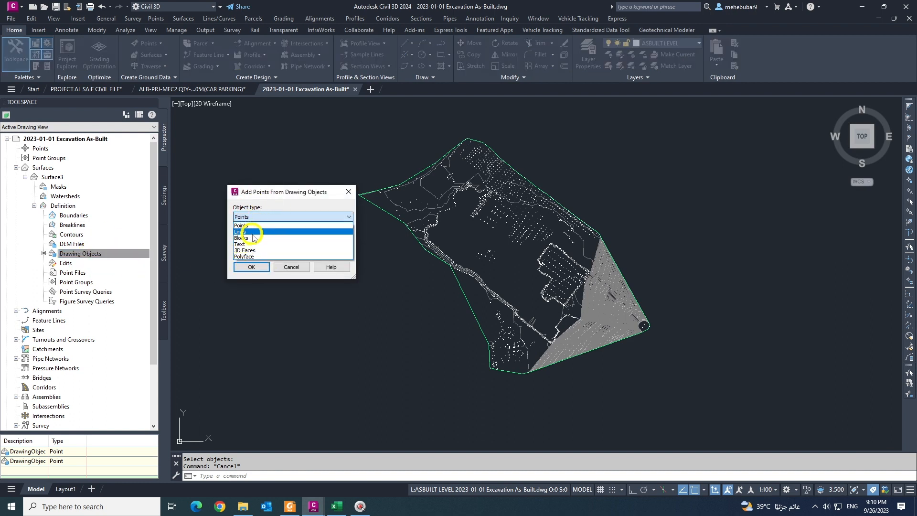
pyautogui.moveTo(291, 238)
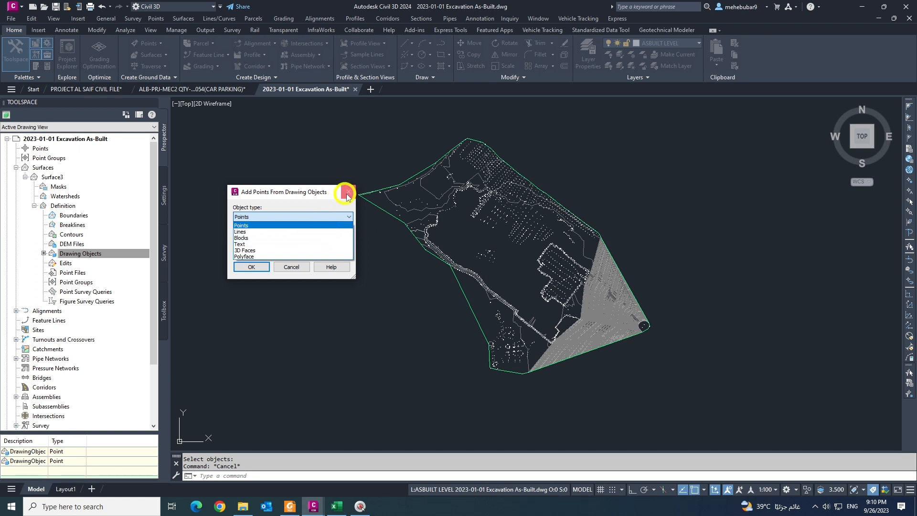
pyautogui.click(241, 224)
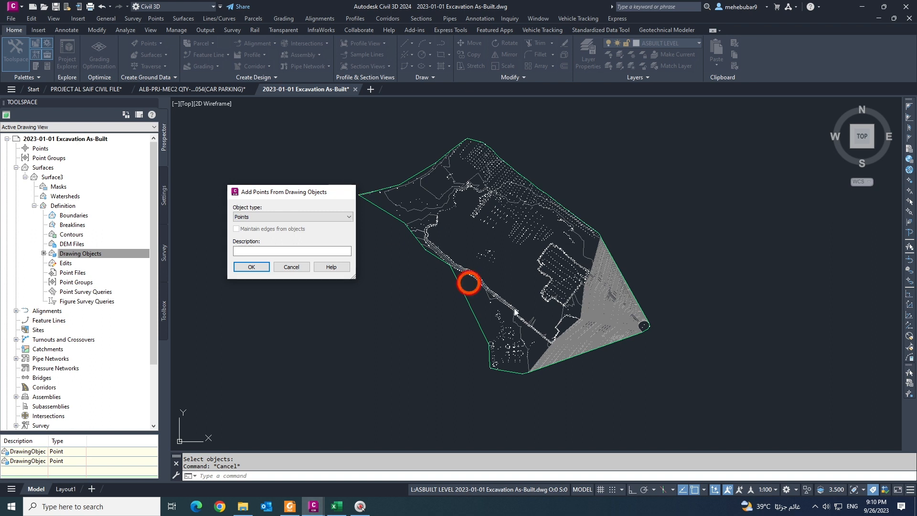
pyautogui.click(290, 267)
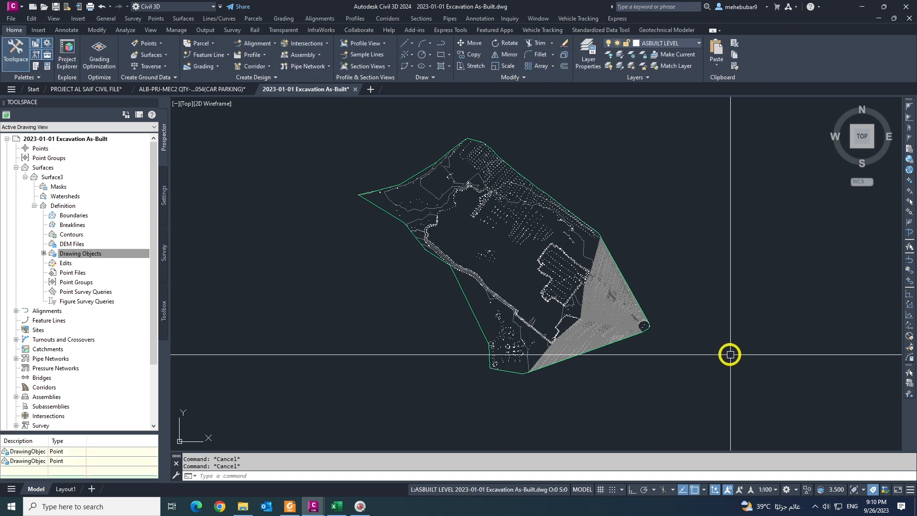